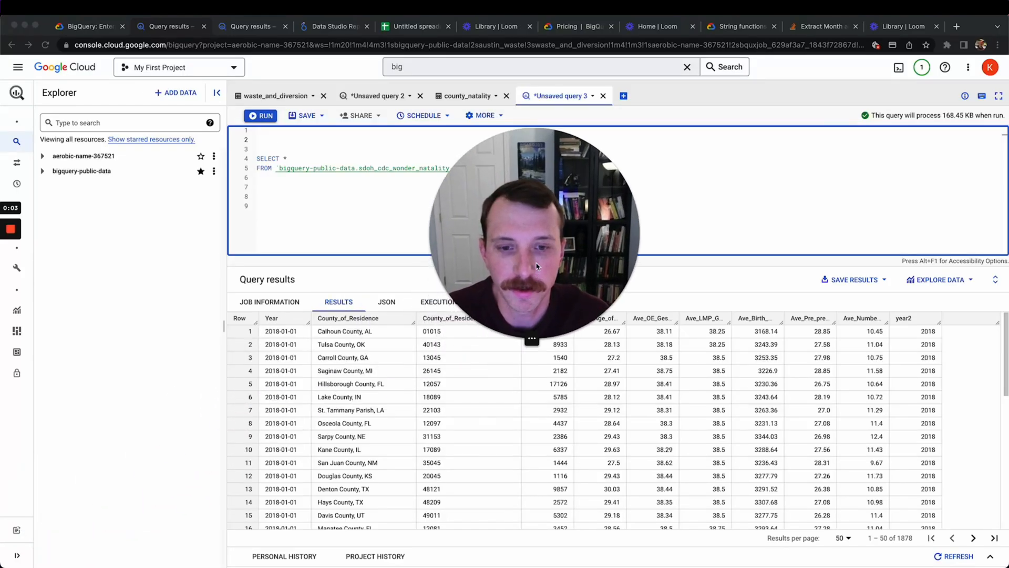
text(.county_natality`)
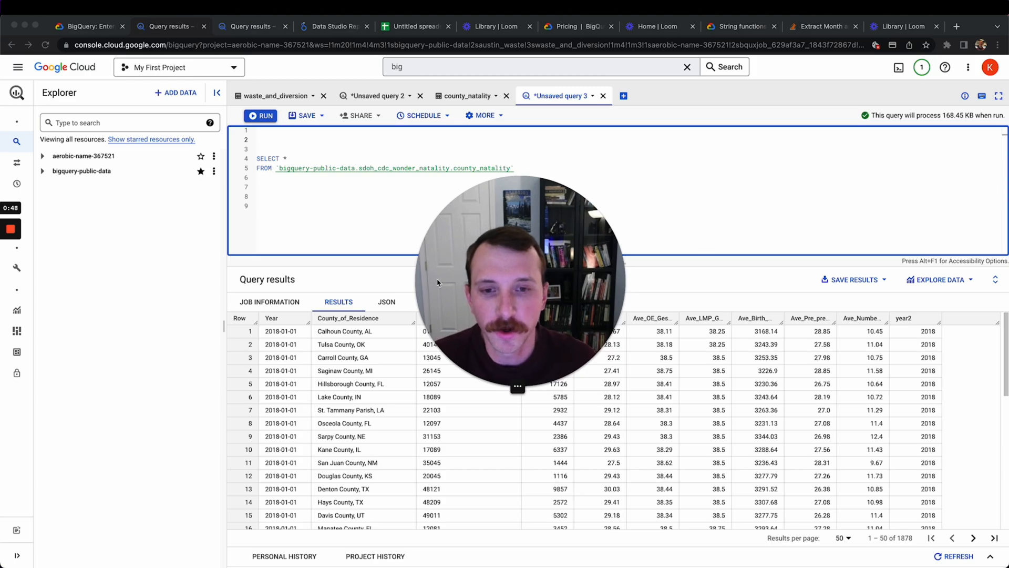
mouse_move(748, 228)
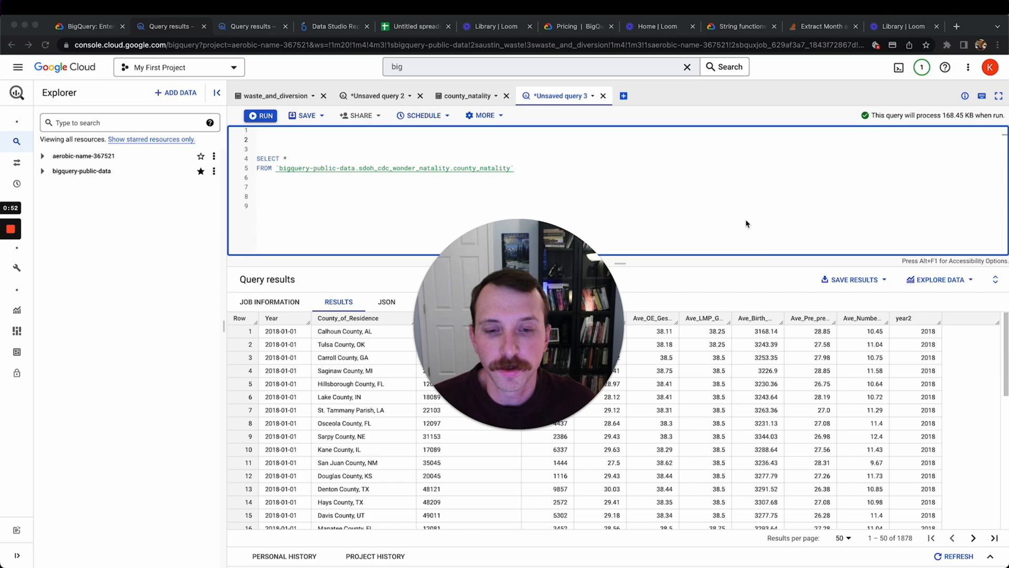
mouse_move(604, 299)
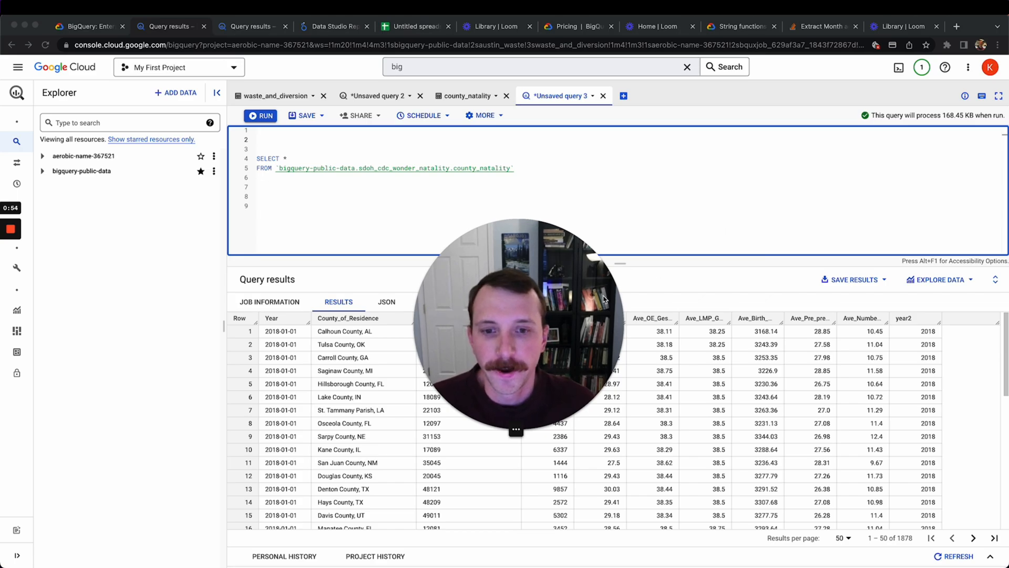
mouse_move(616, 213)
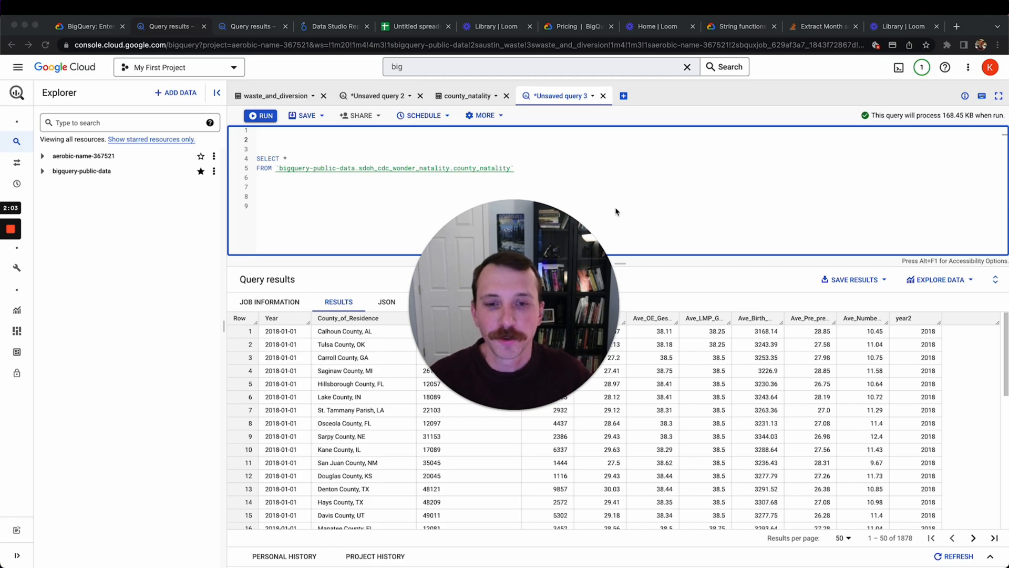
mouse_move(76, 230)
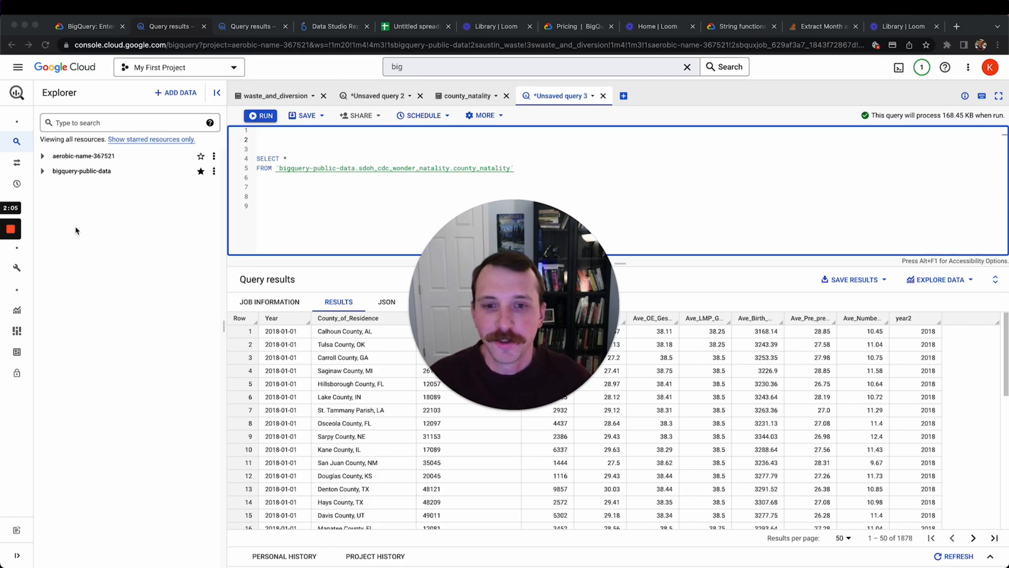